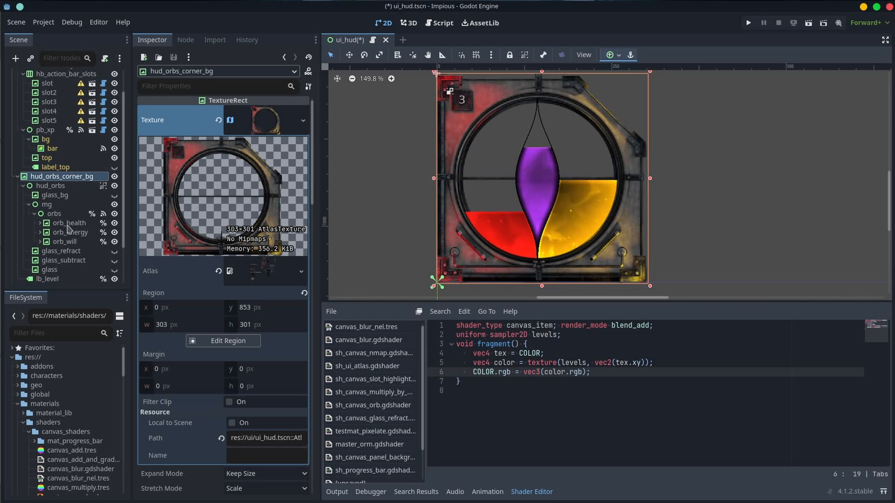
# Step: Inspect the orb_health and orb_energy materials, then open sh_canvas_glass_refract.gdshader with the test_rfr image
pyautogui.click(68, 223)
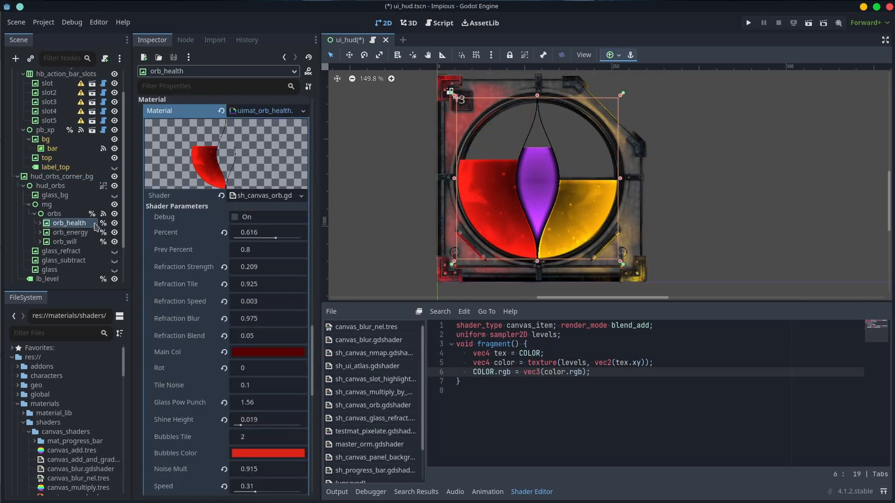
pyautogui.click(71, 232)
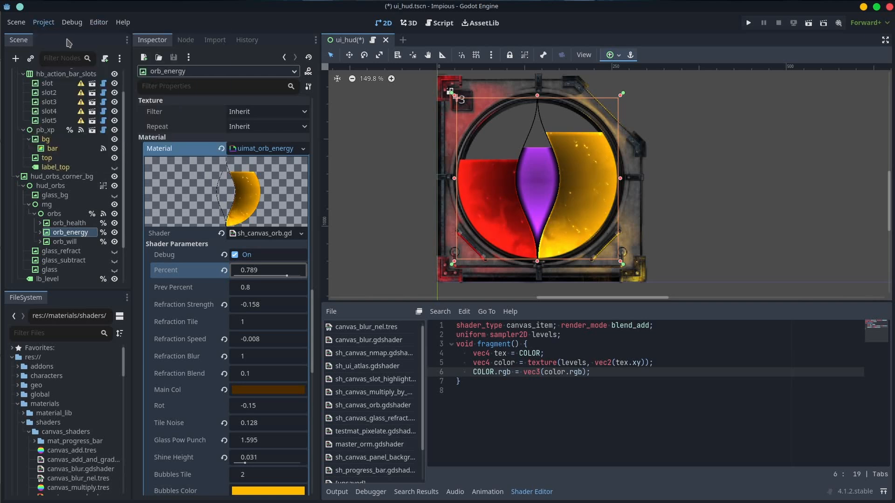
pyautogui.click(43, 22)
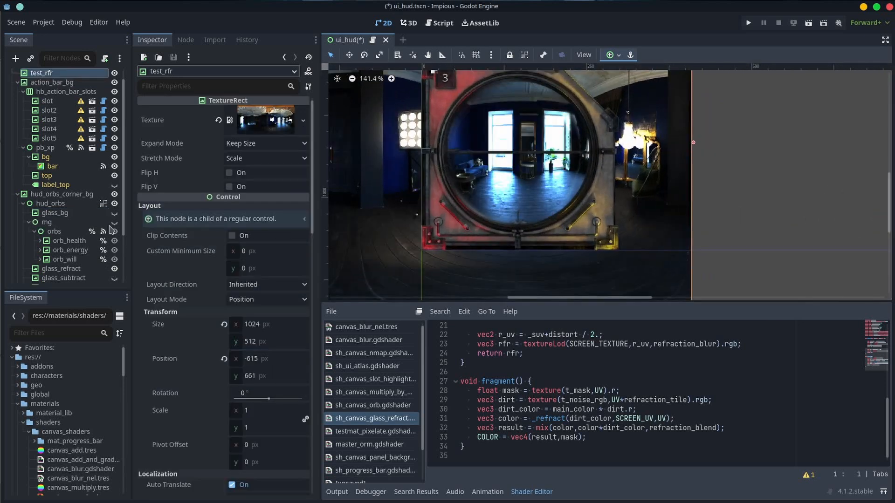
# Step: Save ui_hud.tscn and run the project to see the orb HUD in play
pyautogui.click(55, 185)
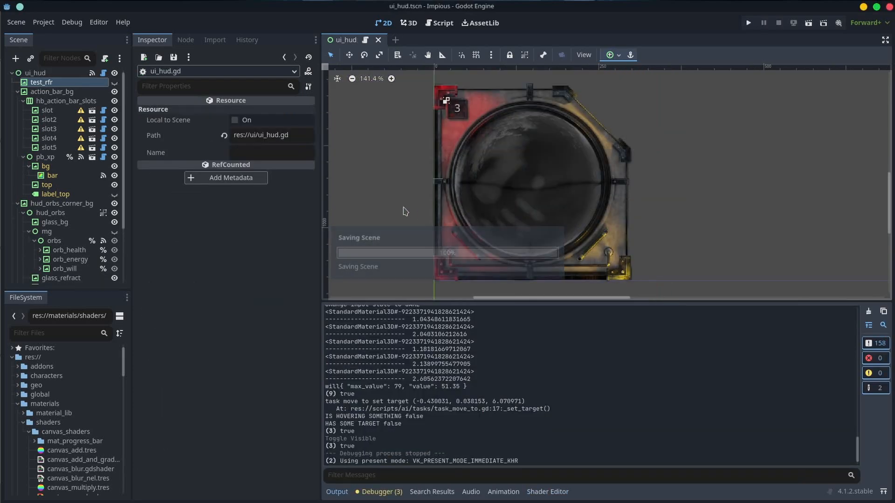
pyautogui.click(748, 23)
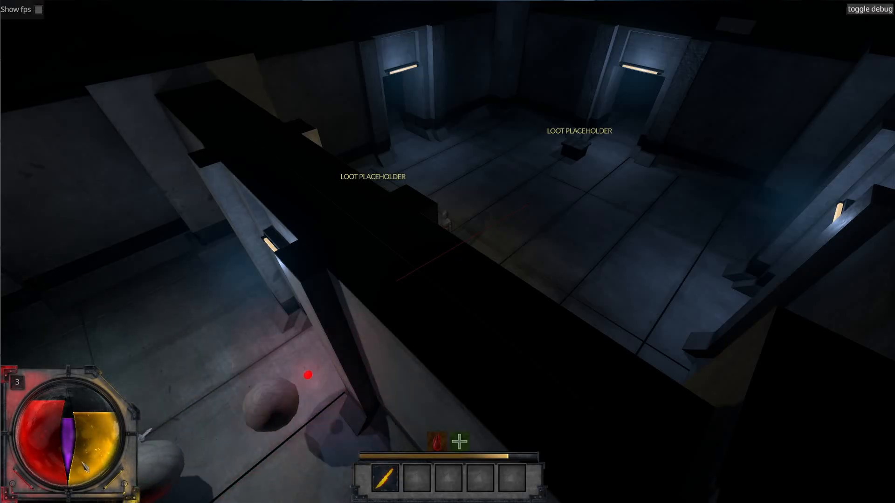
# Step: Open the Impious Debug Panel and randomize the character's health, will and energy
pyautogui.click(869, 8)
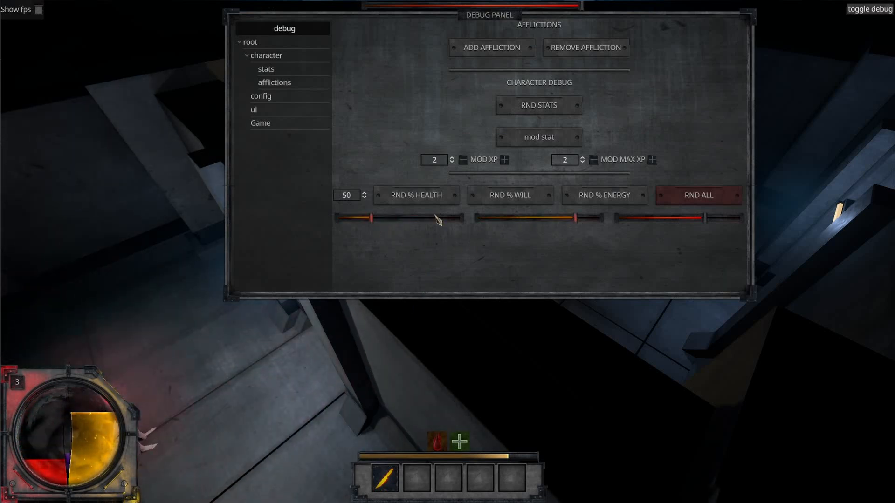
pyautogui.click(699, 195)
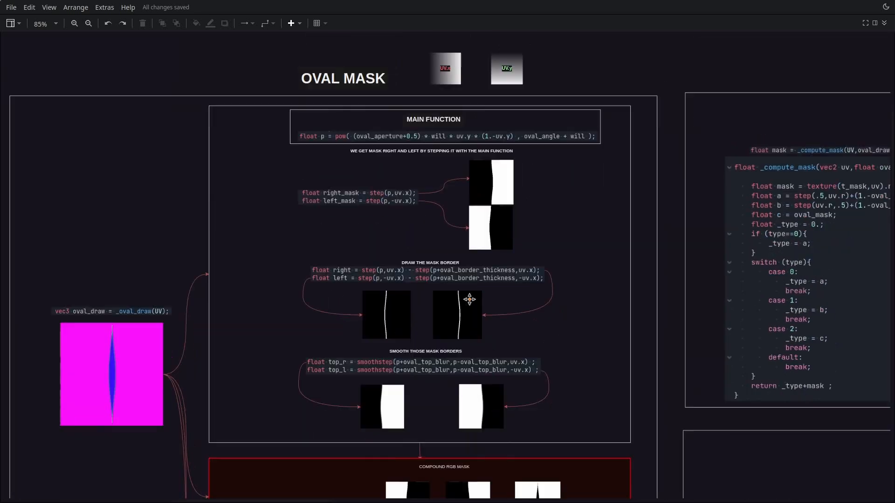
# Step: Scroll the draw.io flowchart from the Main Function block to the Compound RGB Mask sections
pyautogui.scroll(-3)
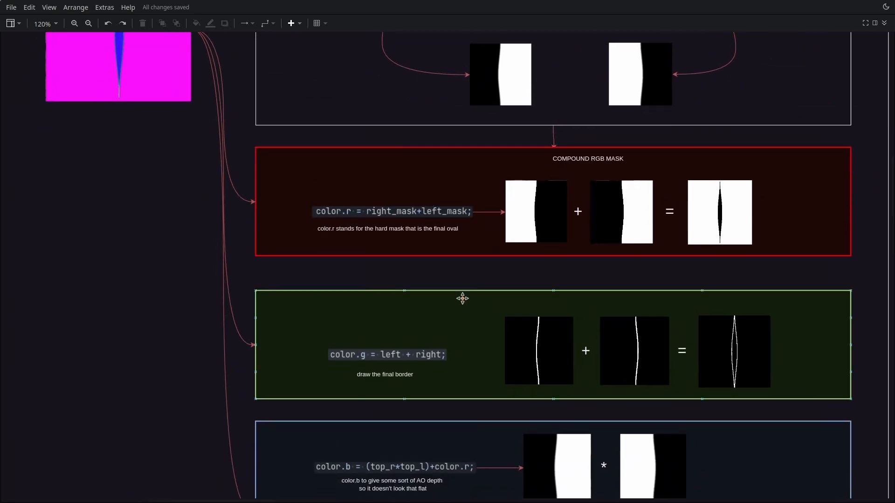
pyautogui.scroll(-3)
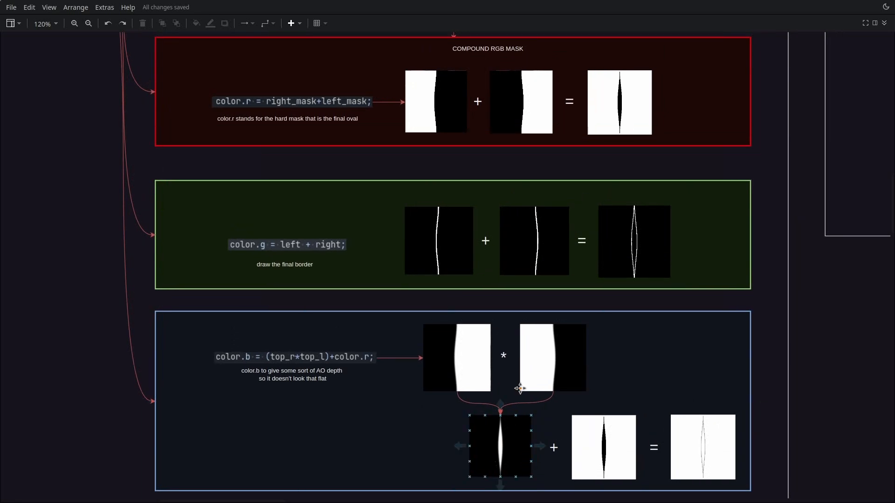
pyautogui.scroll(-3)
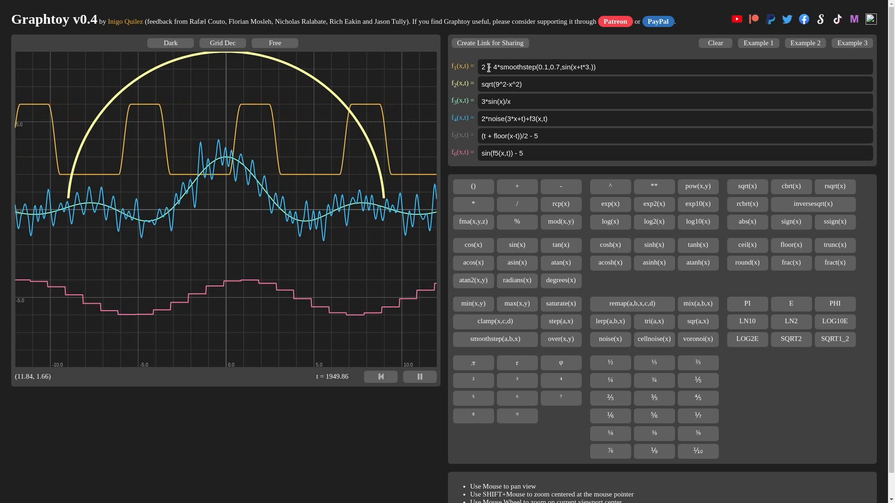
# Step: Append *(sin(t)) to Graphtoy's f2 and make f3 read 3*sin(x)/x*x+(sin(t))
pyautogui.click(673, 84)
pyautogui.write('*3.5')
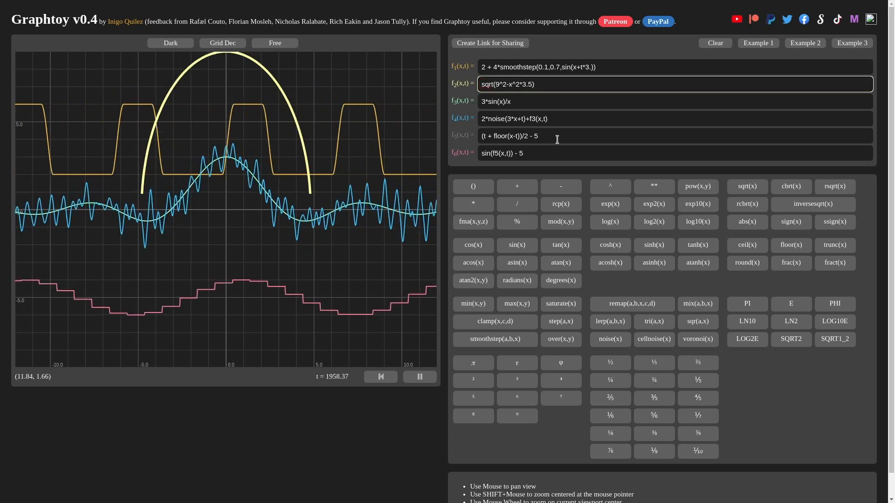
pyautogui.write('*(sin(t)')
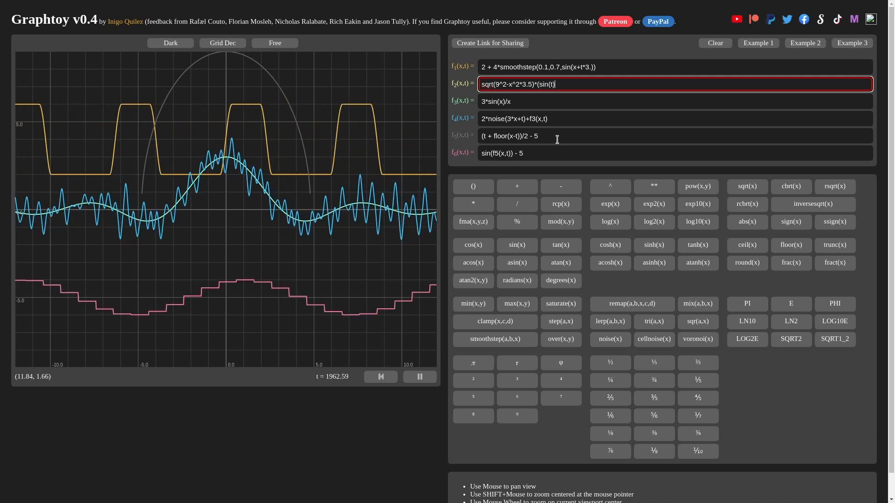
pyautogui.write('+')
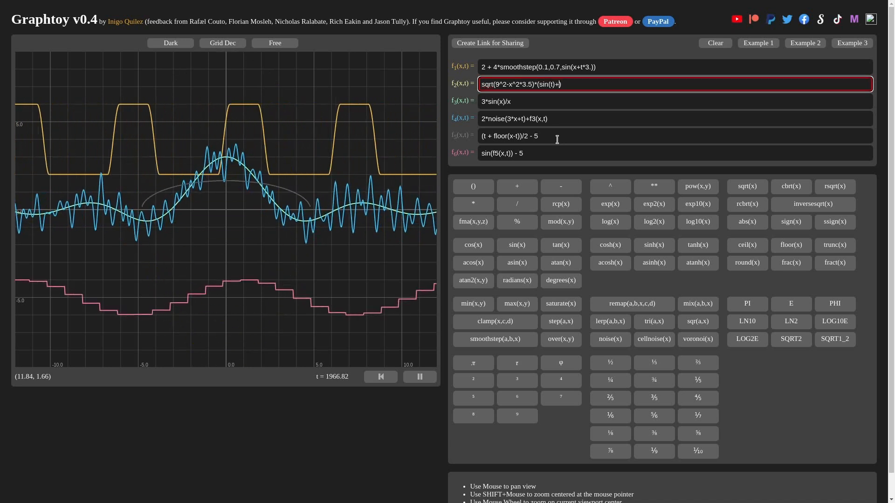
pyautogui.write('1.2')
pyautogui.click(676, 101)
pyautogui.write('*x')
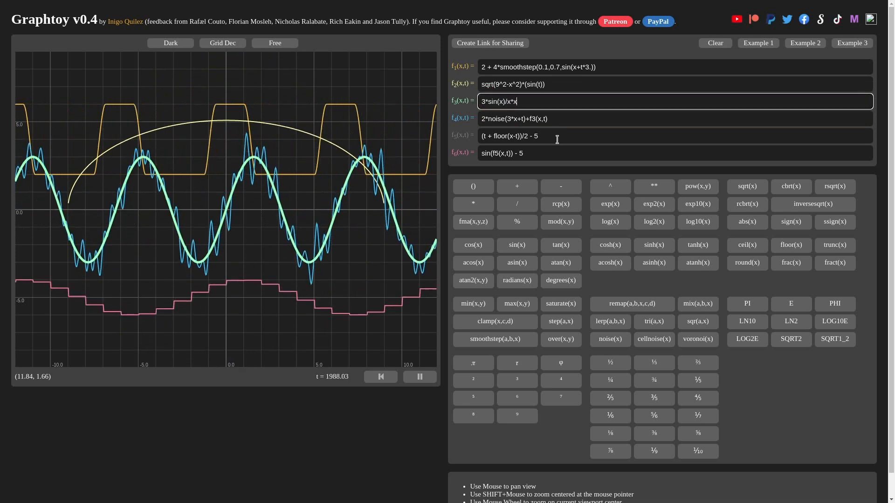
pyautogui.write('+(sin(t')
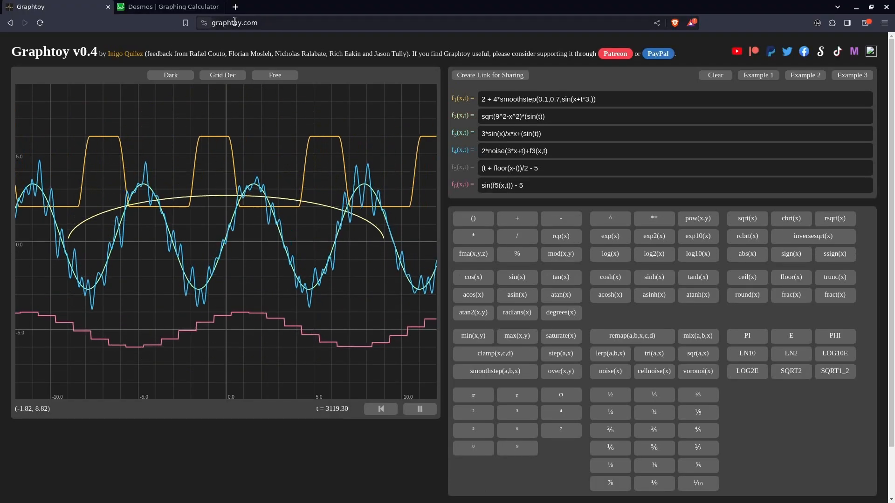
# Step: Plot the oval mask formula in Desmos and drag the w and a sliders to narrow it
pyautogui.click(169, 6)
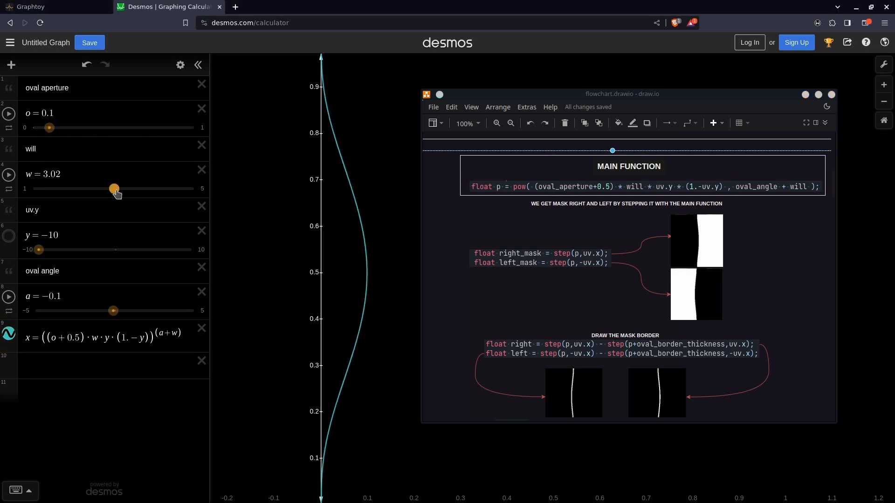
pyautogui.moveTo(114, 188); pyautogui.dragTo(108, 189)
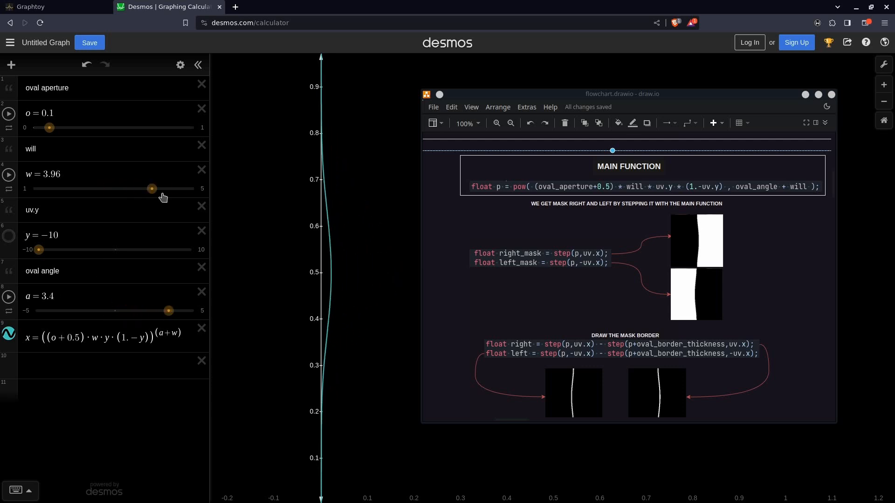
pyautogui.moveTo(151, 189); pyautogui.dragTo(191, 188)
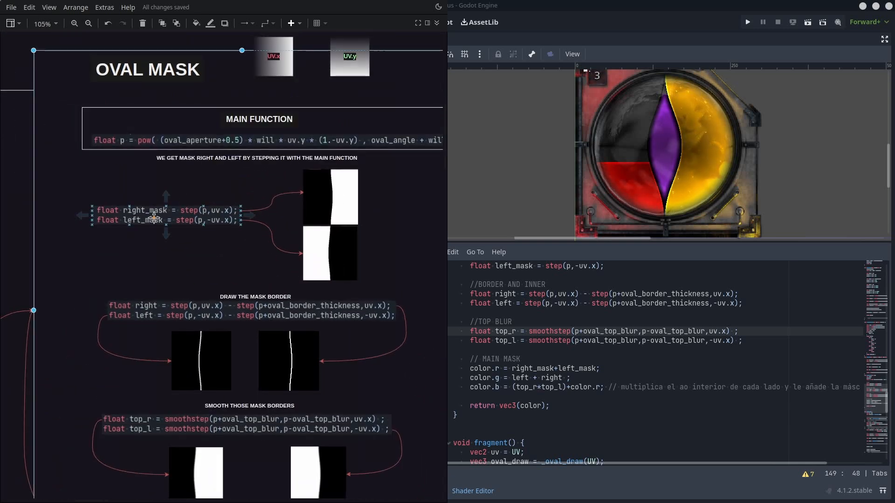
# Step: Select the right and left mask lines in _oval_draw and scroll draw.io to Compound RGB Mask
pyautogui.click(157, 215)
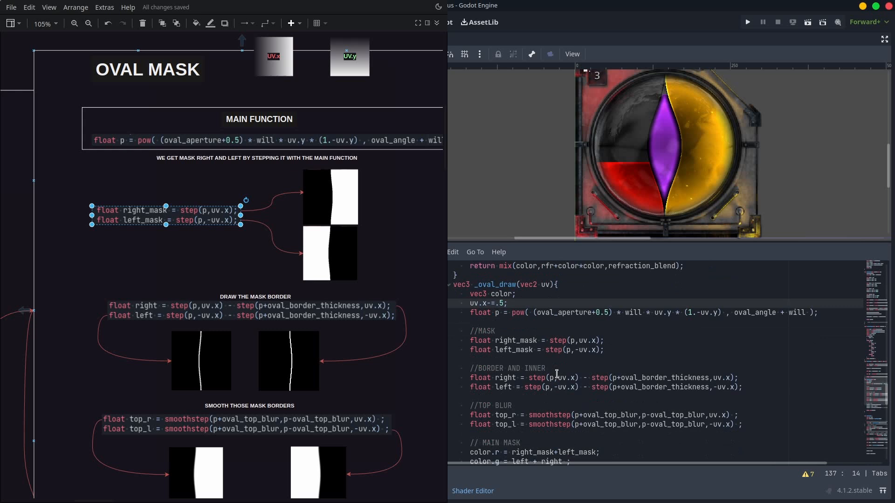
pyautogui.scroll(-3)
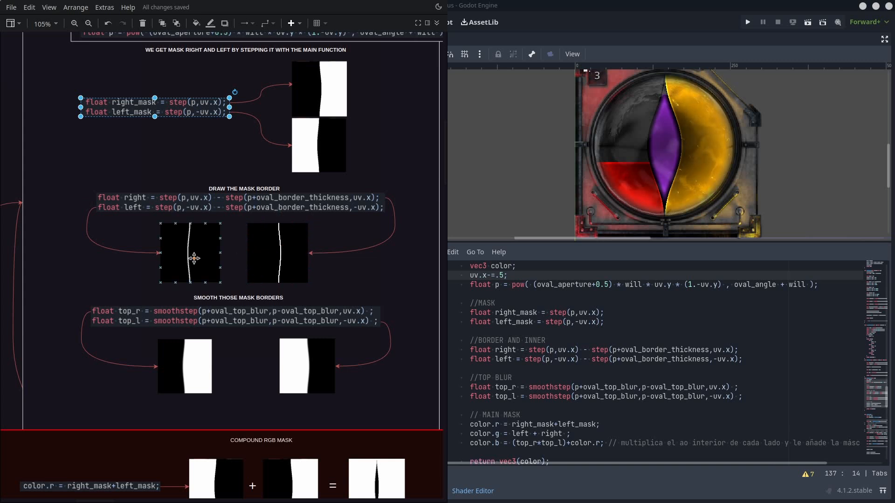
pyautogui.scroll(-3)
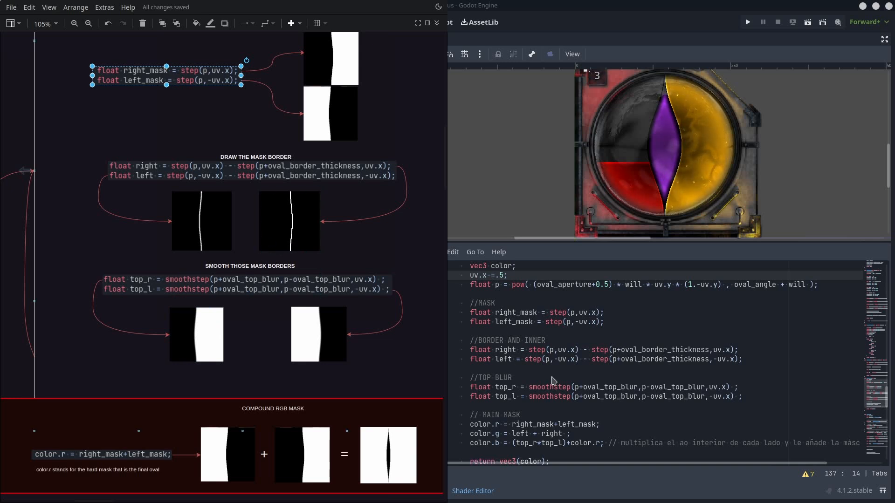
pyautogui.scroll(-3)
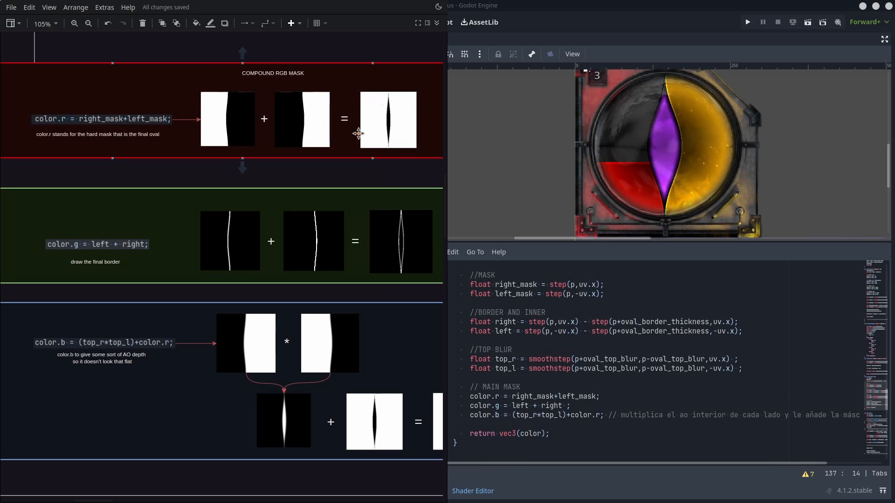
# Step: Select the combined color.g result image and scroll past the color.r, color.g, color.b rows
pyautogui.click(229, 241)
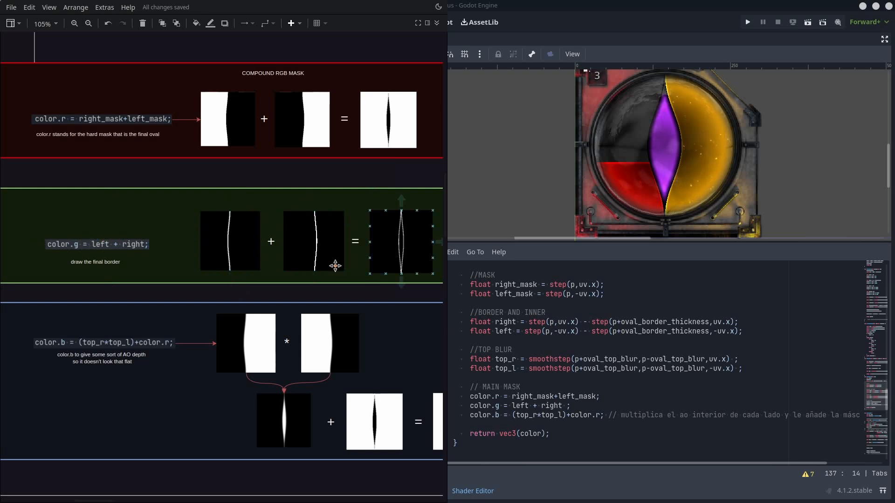
pyautogui.scroll(-3)
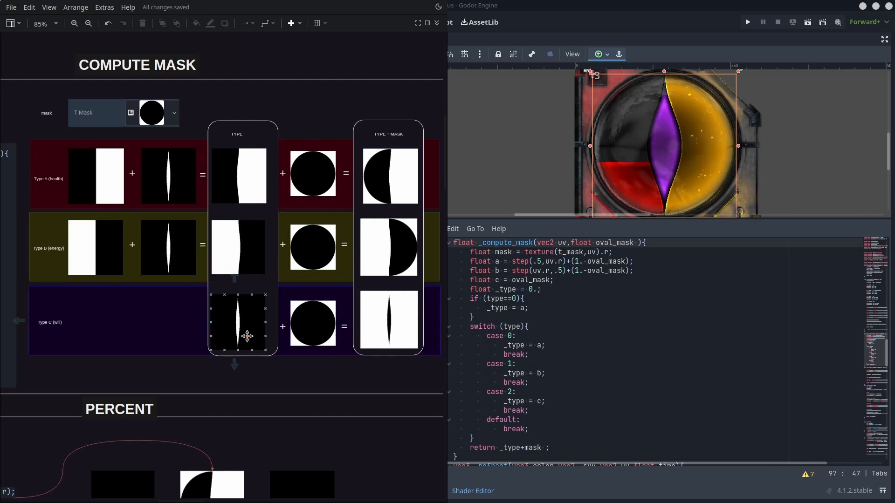
# Step: Scroll draw.io to the Compute Mask diagrams for types A, B and C
pyautogui.scroll(-3)
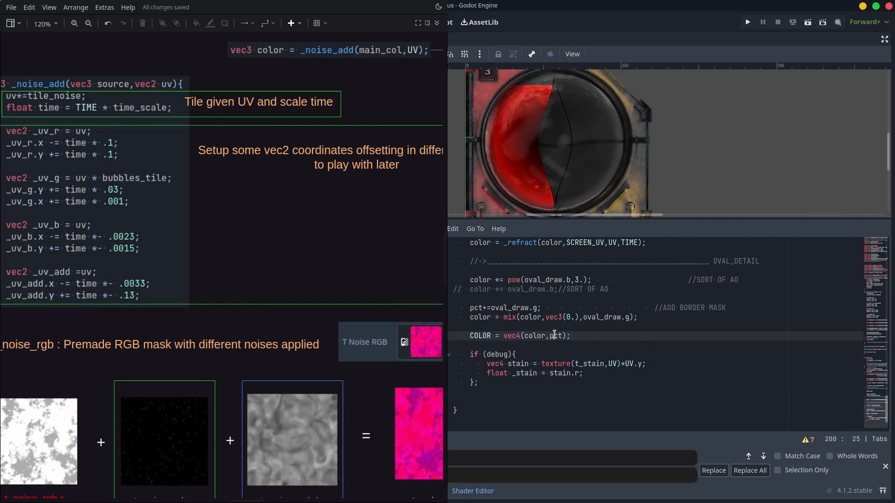
# Step: Add 1- to the COLOR output line, then scroll to the t_noise_rgb breakdown and _noise_add
pyautogui.write('1-')
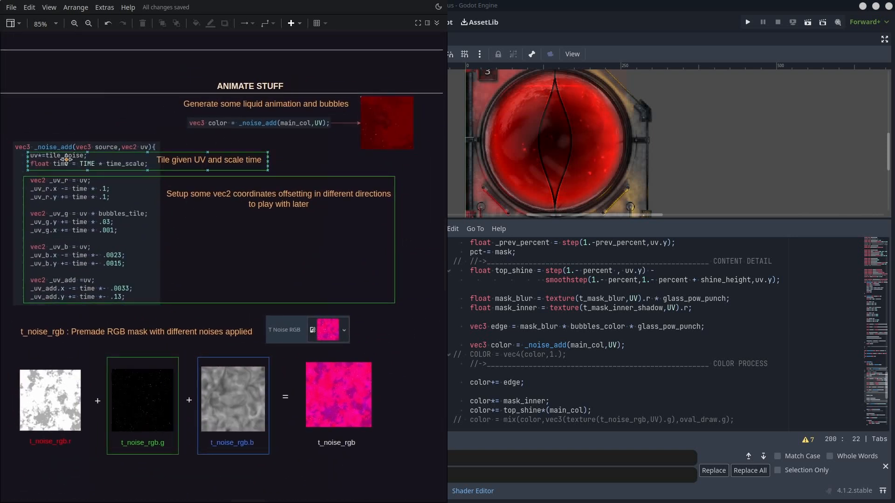
pyautogui.scroll(-3)
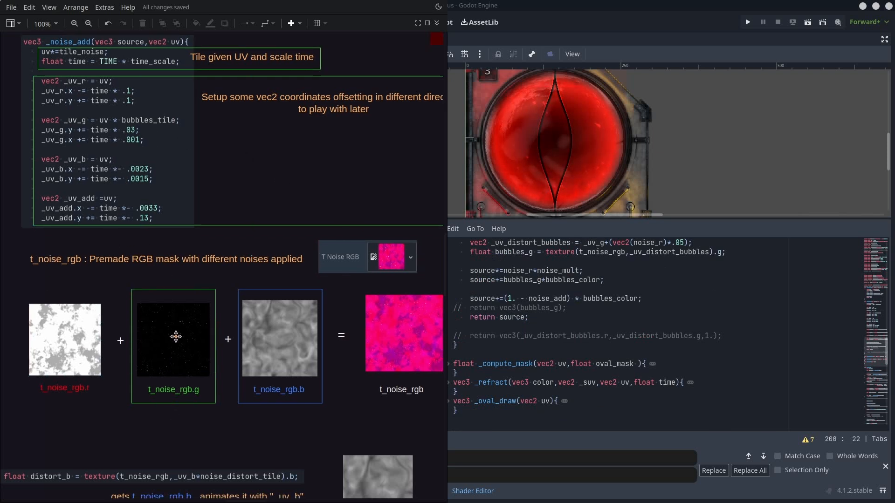
pyautogui.scroll(-3)
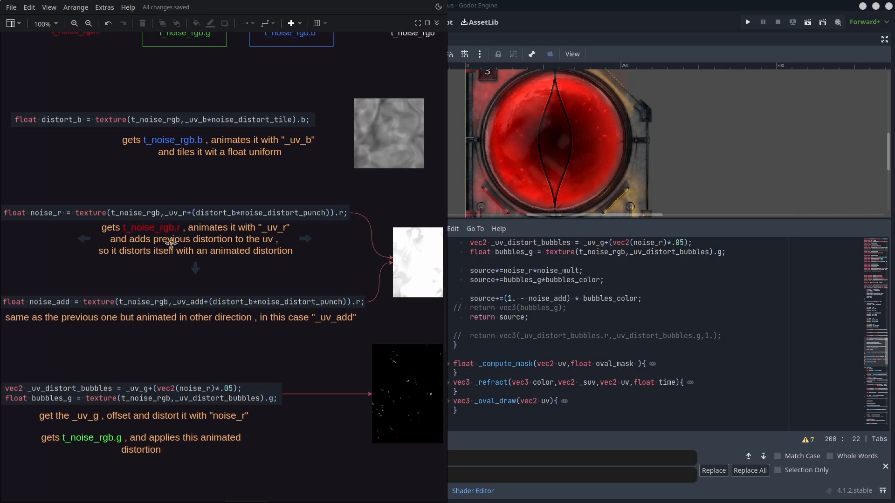
# Step: Scroll the draw.io diagram through distort_b, noise_r, noise_add, bubbles_g and the source multiplication rows
pyautogui.scroll(-3)
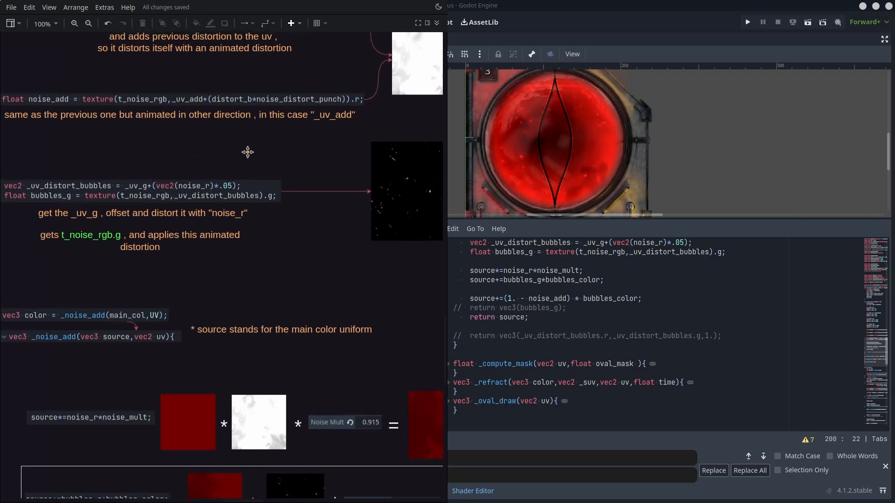
pyautogui.scroll(-3)
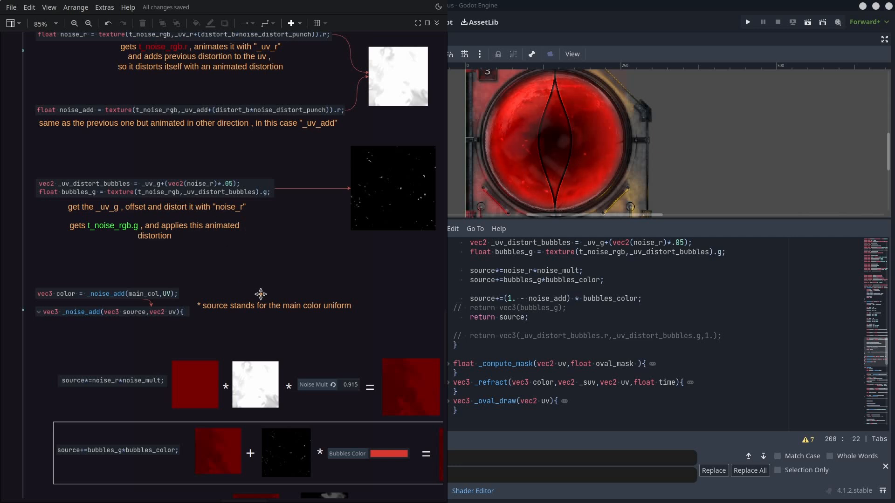
pyautogui.scroll(-3)
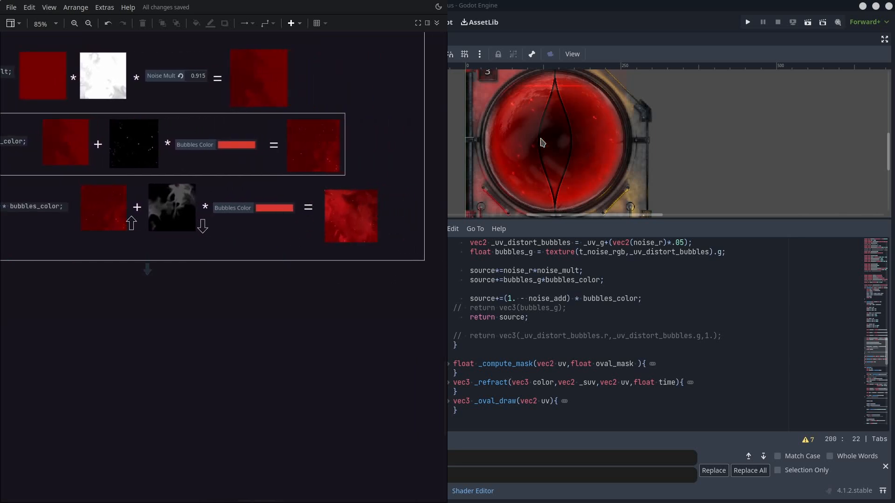
# Step: Select the orb in the Godot 2D viewport beside the source += (1.-noise_add)*bubbles_color diagram
pyautogui.click(542, 142)
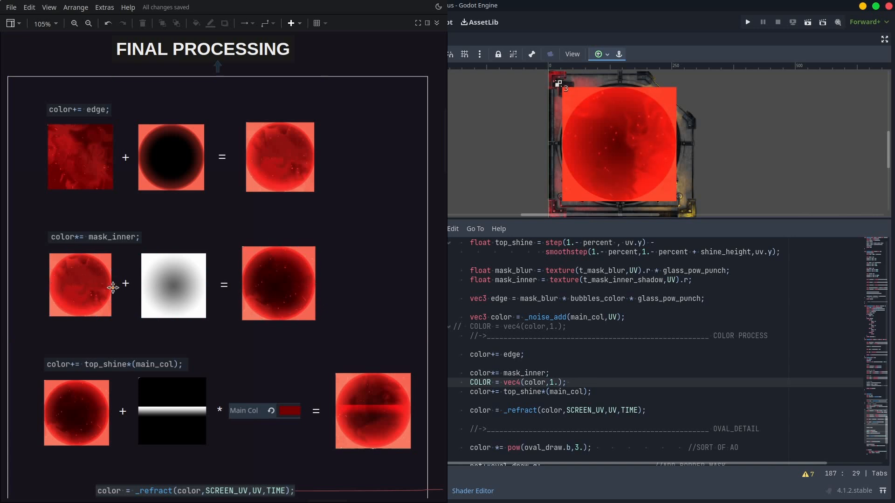
# Step: Move COLOR = vec4(color,1.) below the top_shine addition line in the shader
pyautogui.click(570, 382)
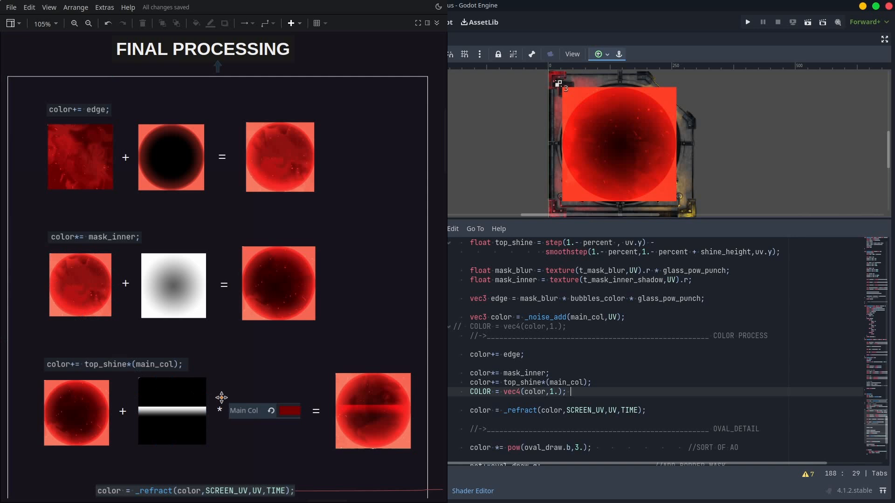
pyautogui.scroll(-3)
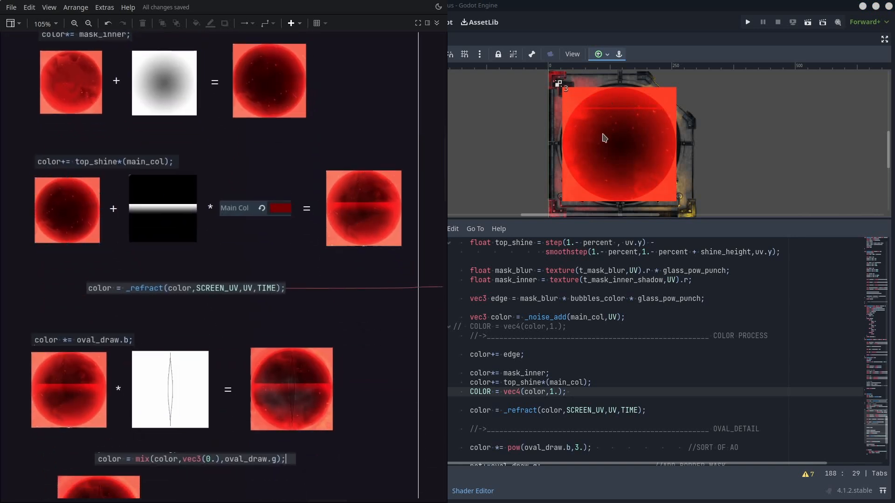
pyautogui.click(569, 392)
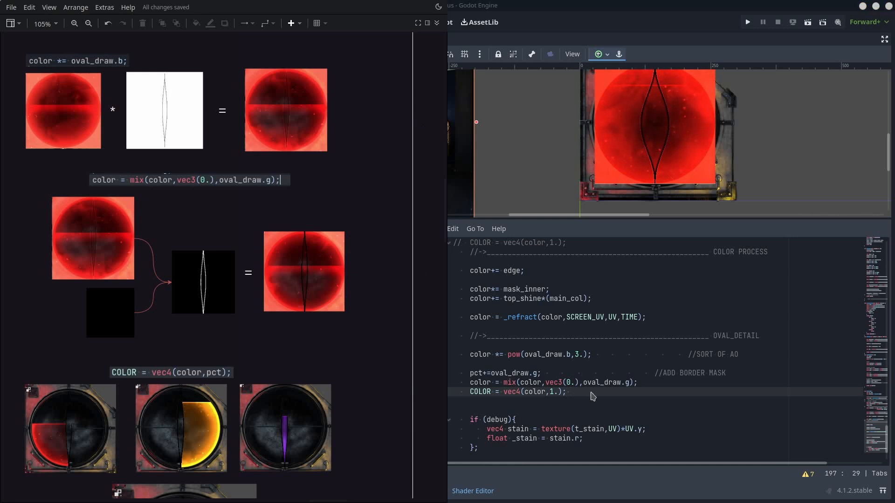
# Step: Scroll the shader to the color = mix(color,vec3(0.),oval_draw.g) border mix line
pyautogui.scroll(-3)
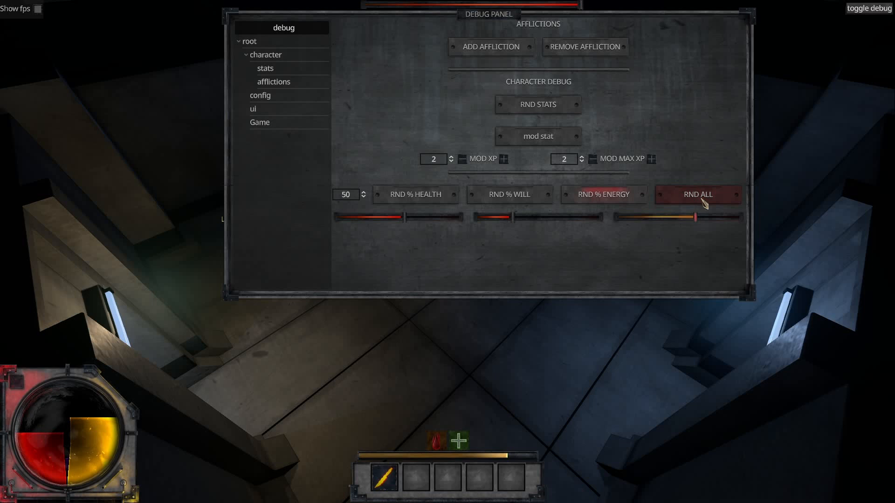
# Step: Press RND ALL in the character debug panel to randomise health, energy and will
pyautogui.click(697, 194)
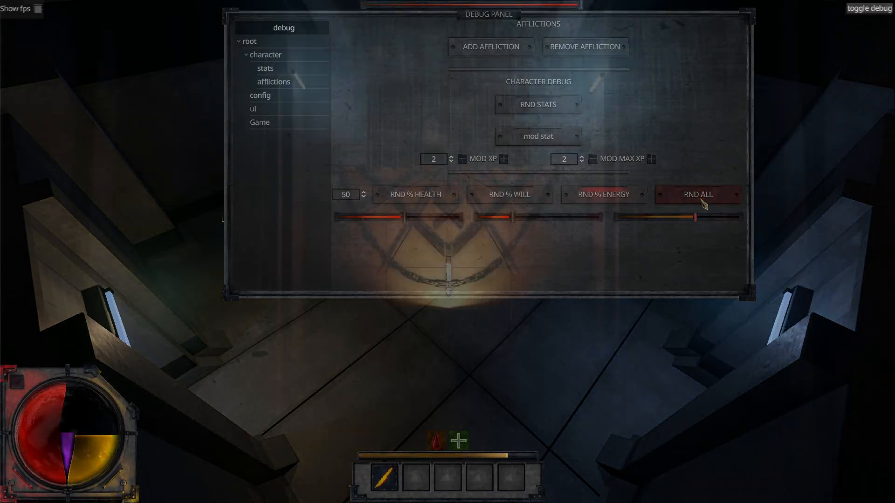